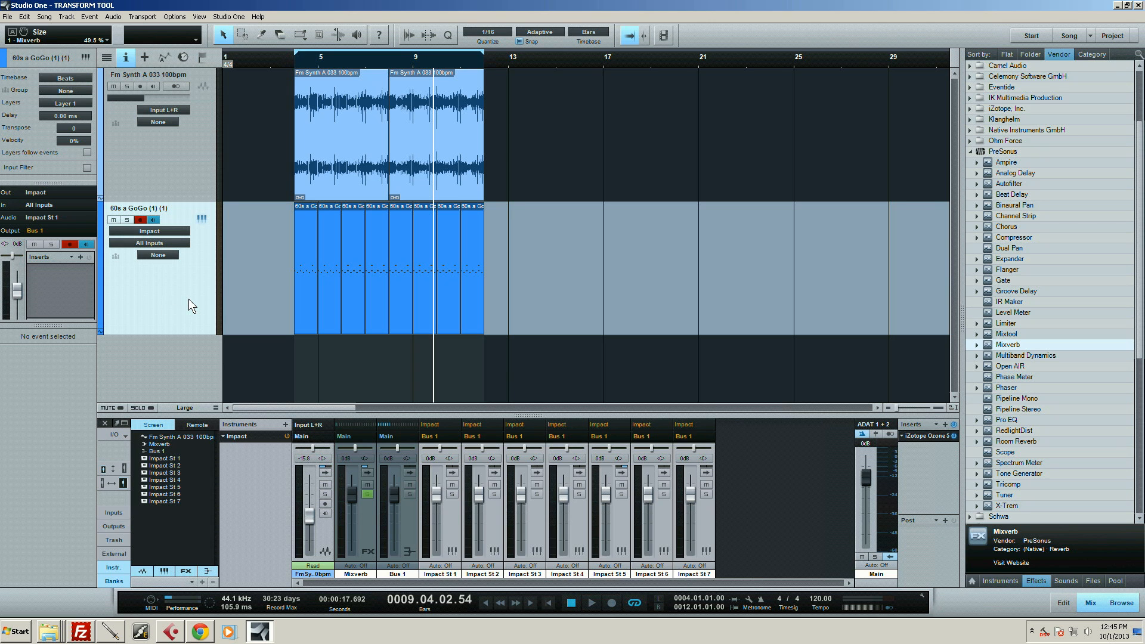
pyautogui.moveTo(165, 305)
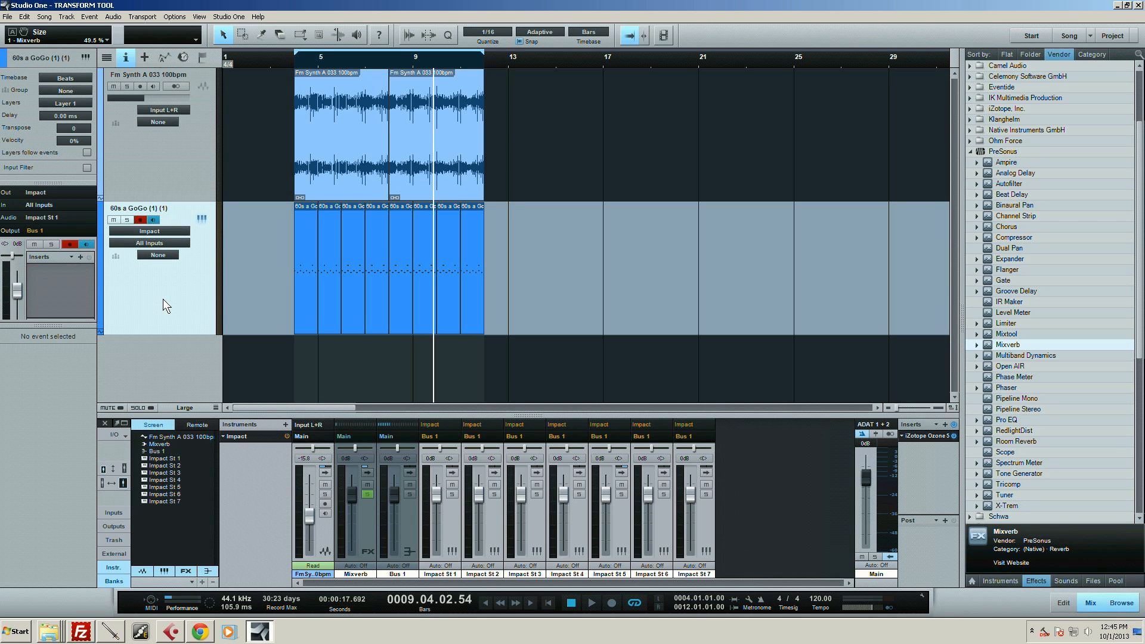
pyautogui.moveTo(154, 298)
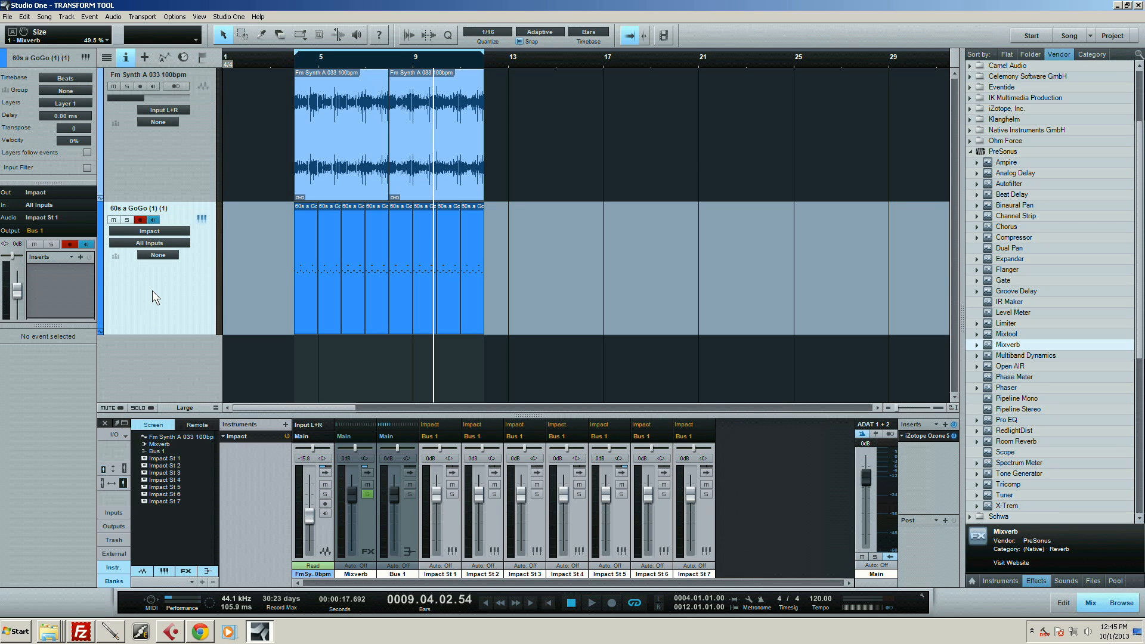
pyautogui.moveTo(159, 291)
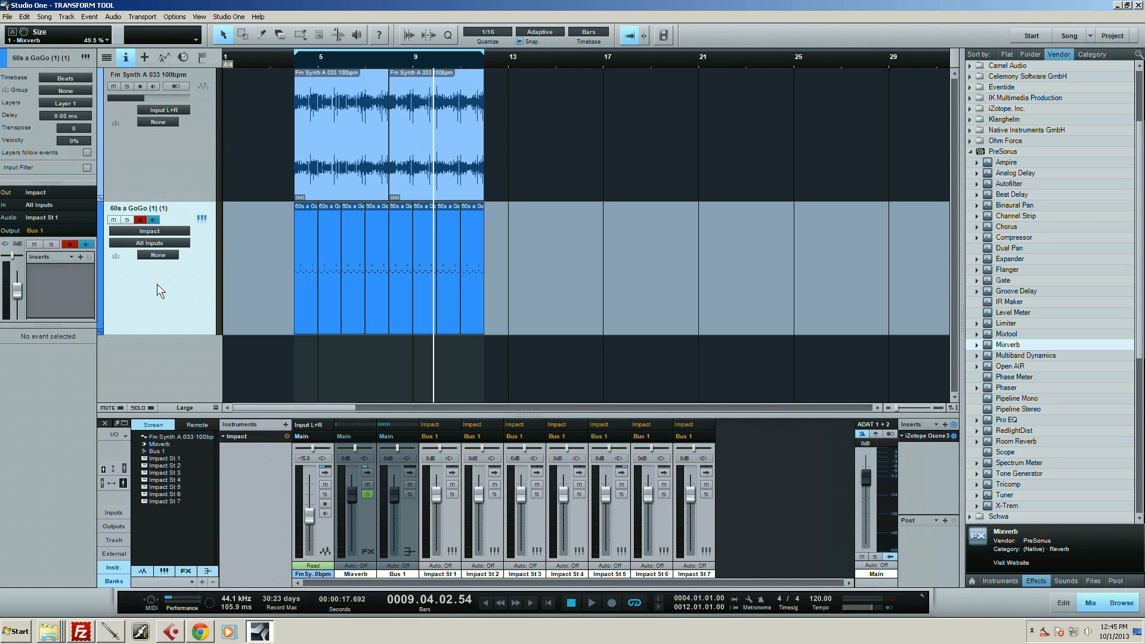
pyautogui.moveTo(202, 292)
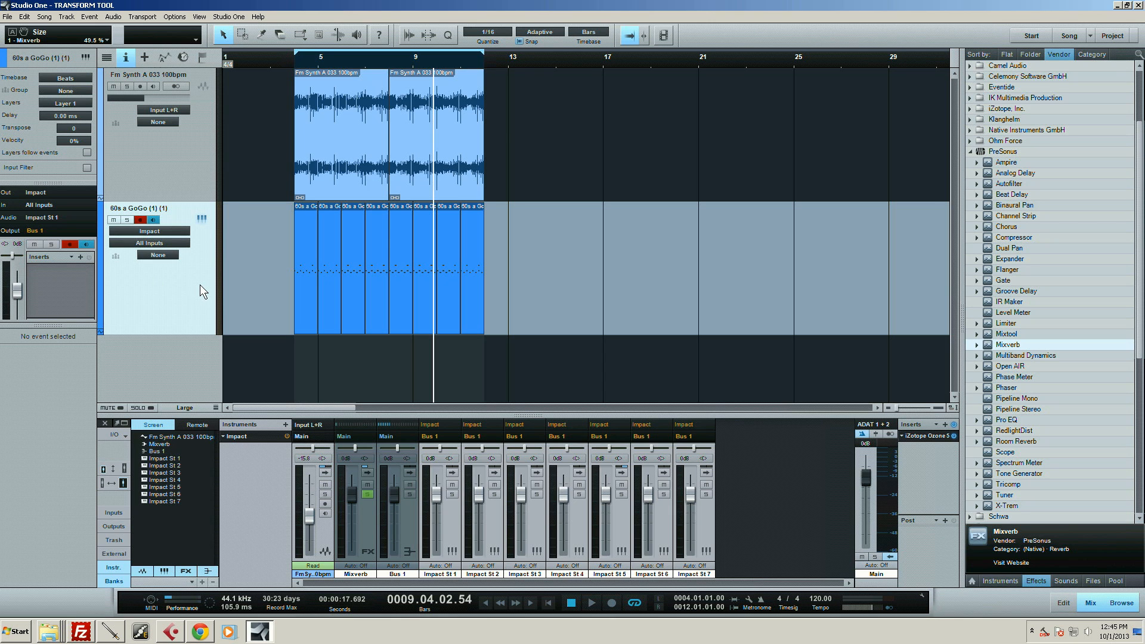
pyautogui.moveTo(383, 373)
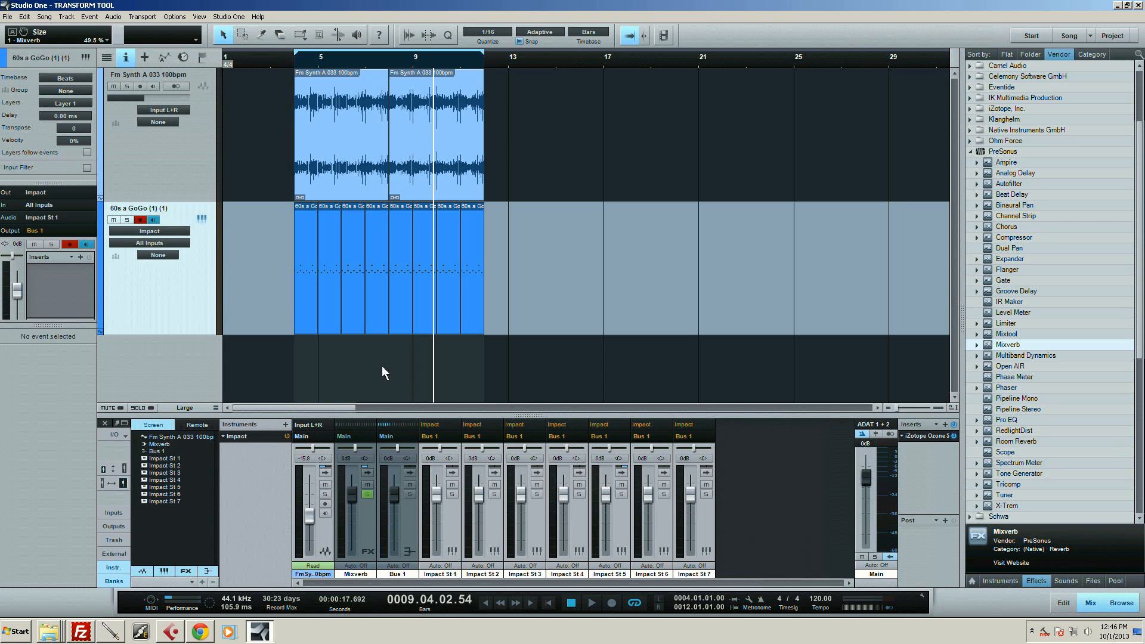
pyautogui.moveTo(252, 297)
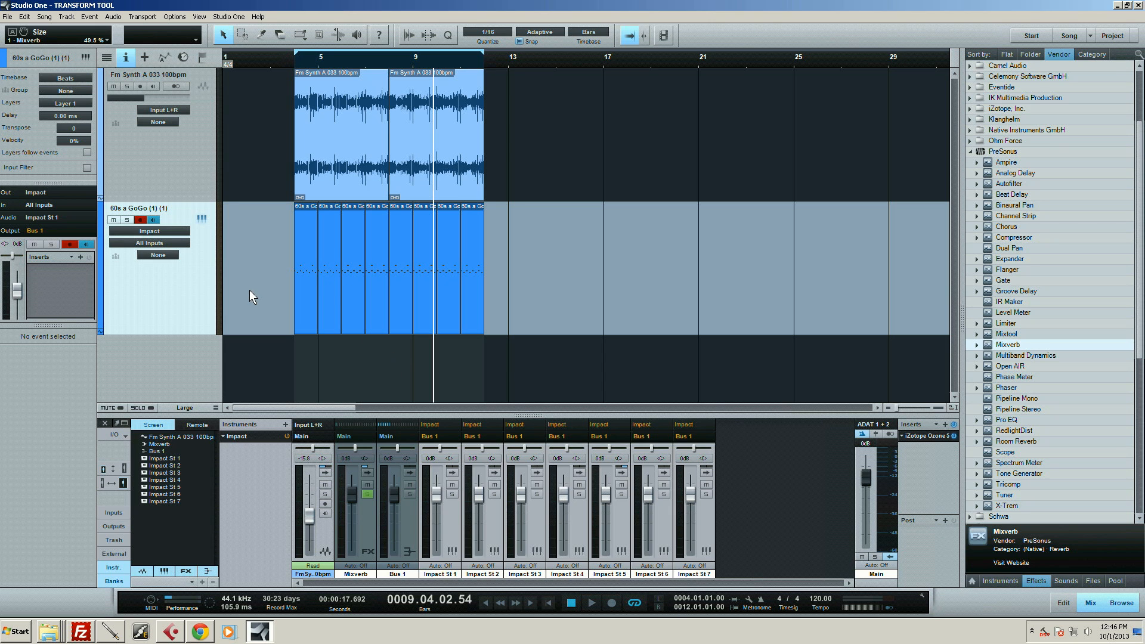
pyautogui.moveTo(294, 285)
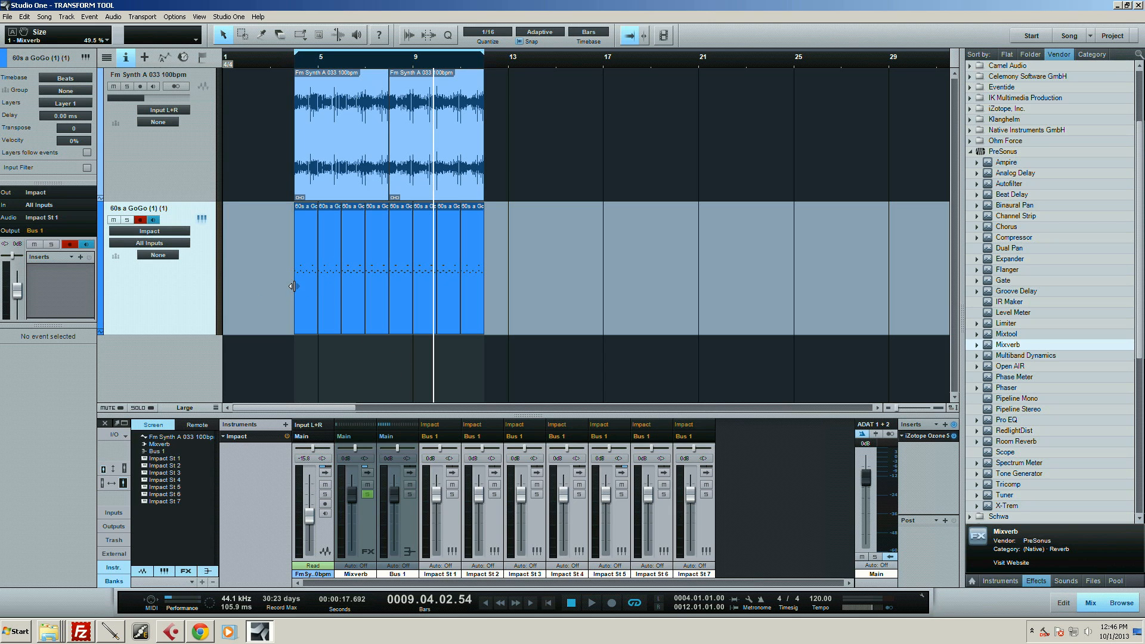
pyautogui.moveTo(532, 236)
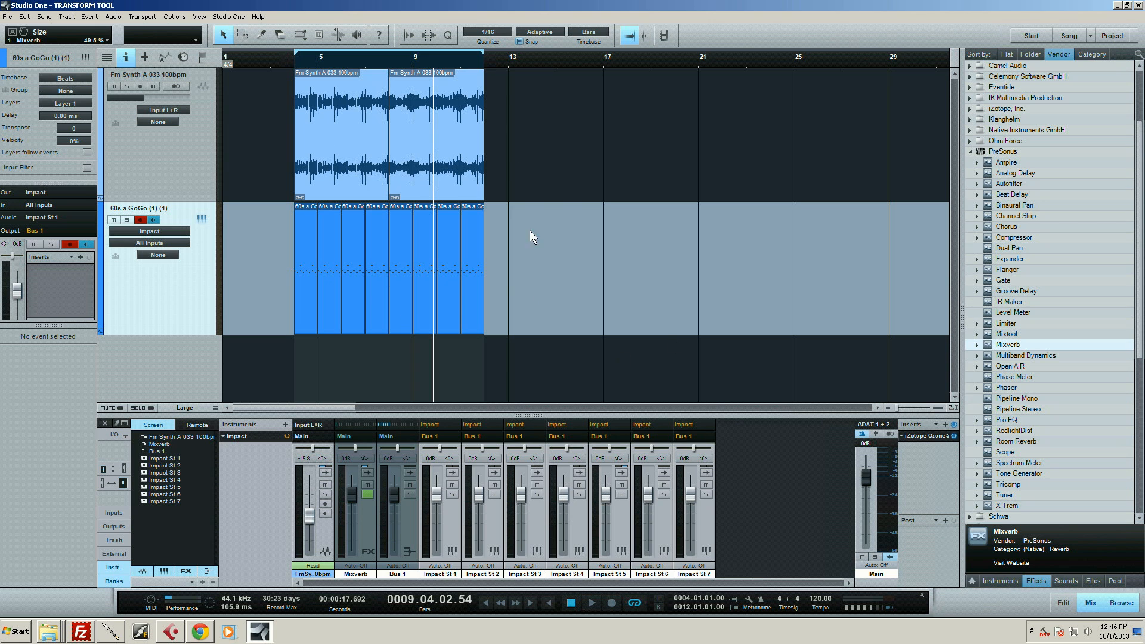
pyautogui.moveTo(180, 298)
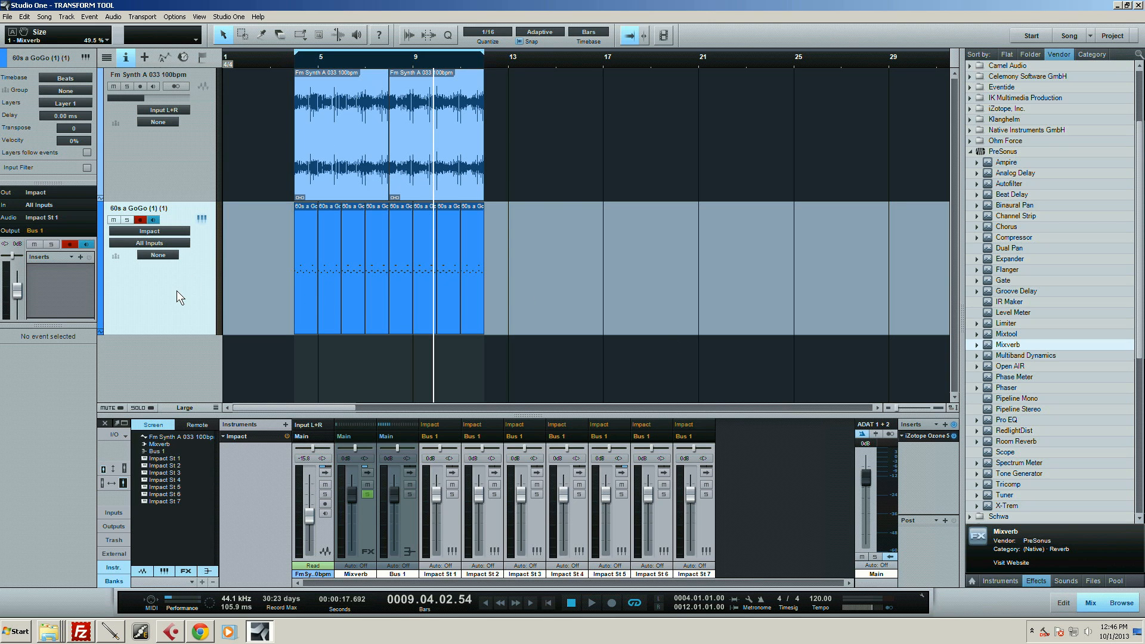
pyautogui.moveTo(364, 63)
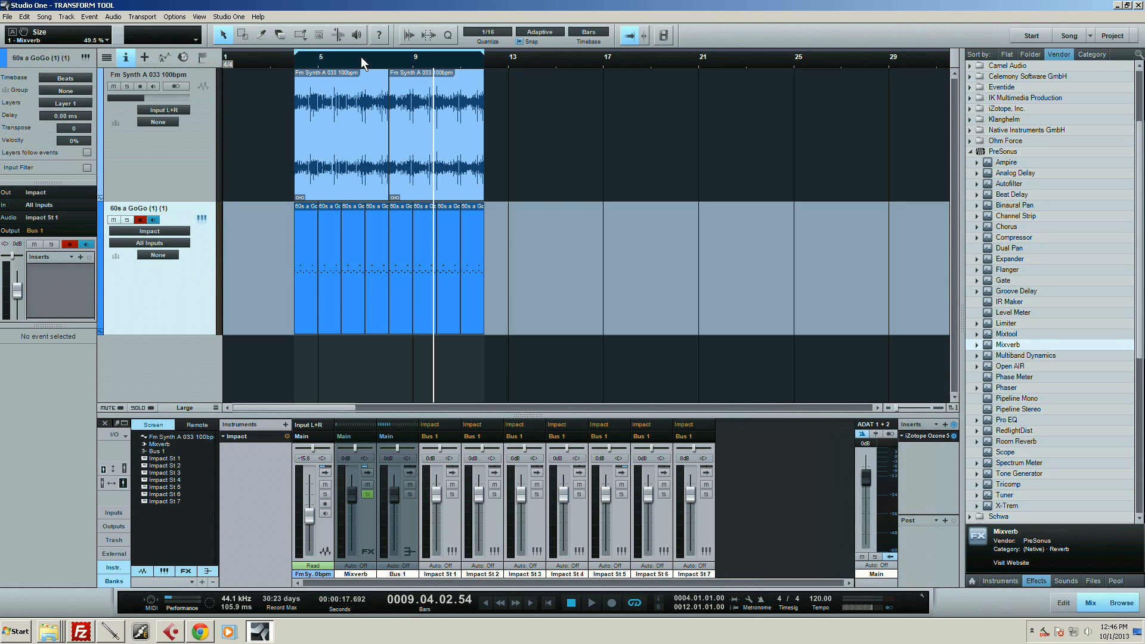
pyautogui.moveTo(292, 306)
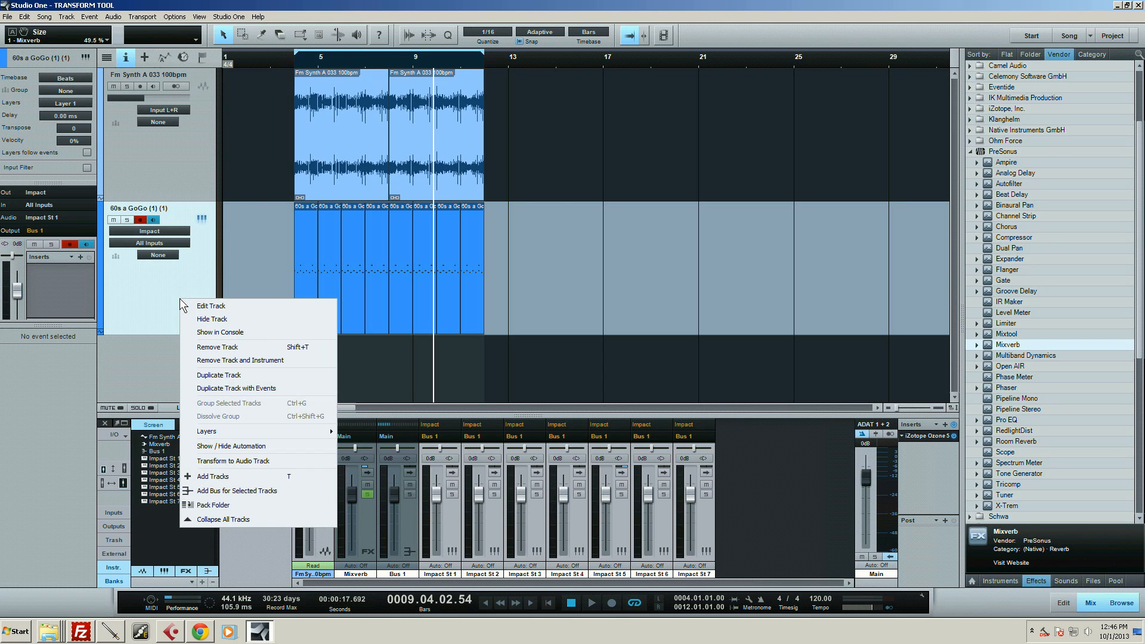
pyautogui.moveTo(248, 461)
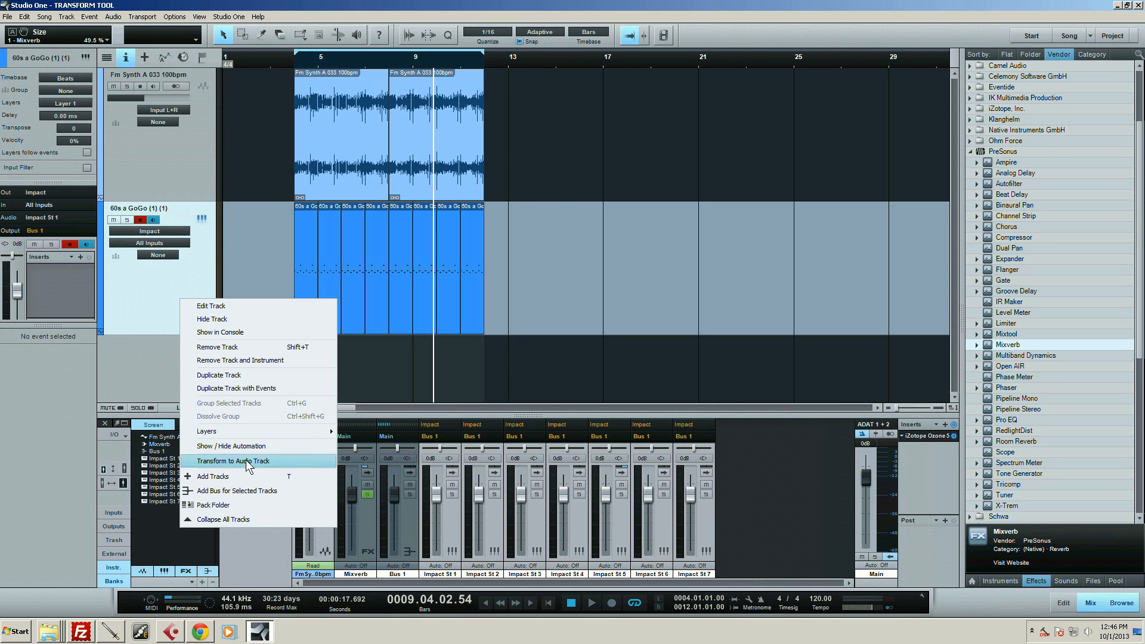
# Choose Transform to Audio Track for the 60s a GoGo Impact drum track
pyautogui.click(233, 460)
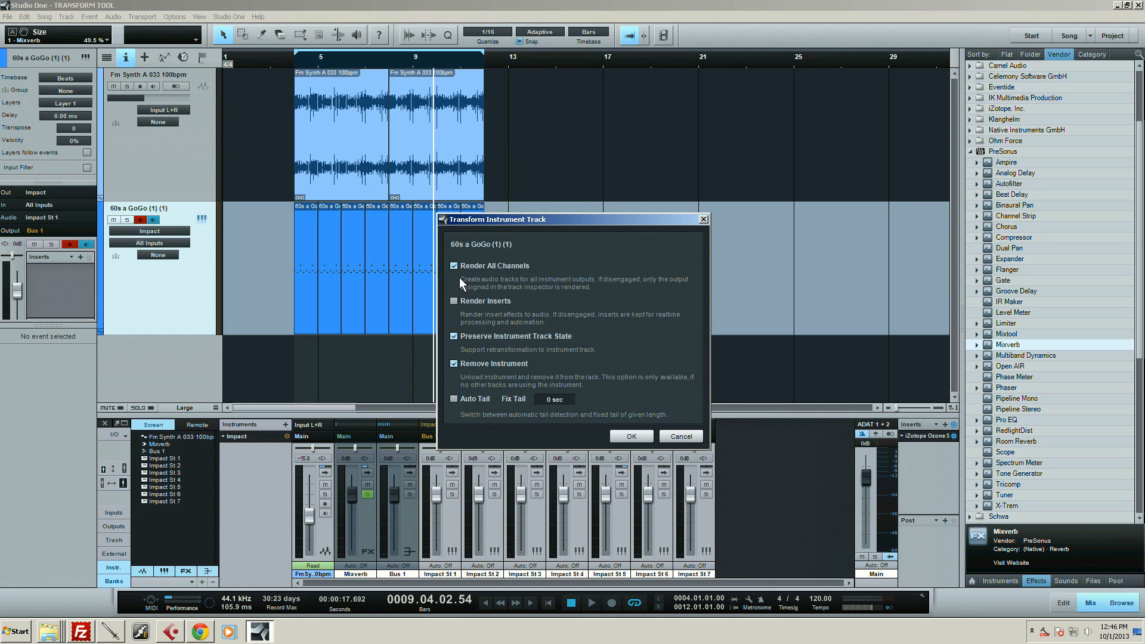
pyautogui.moveTo(528, 308)
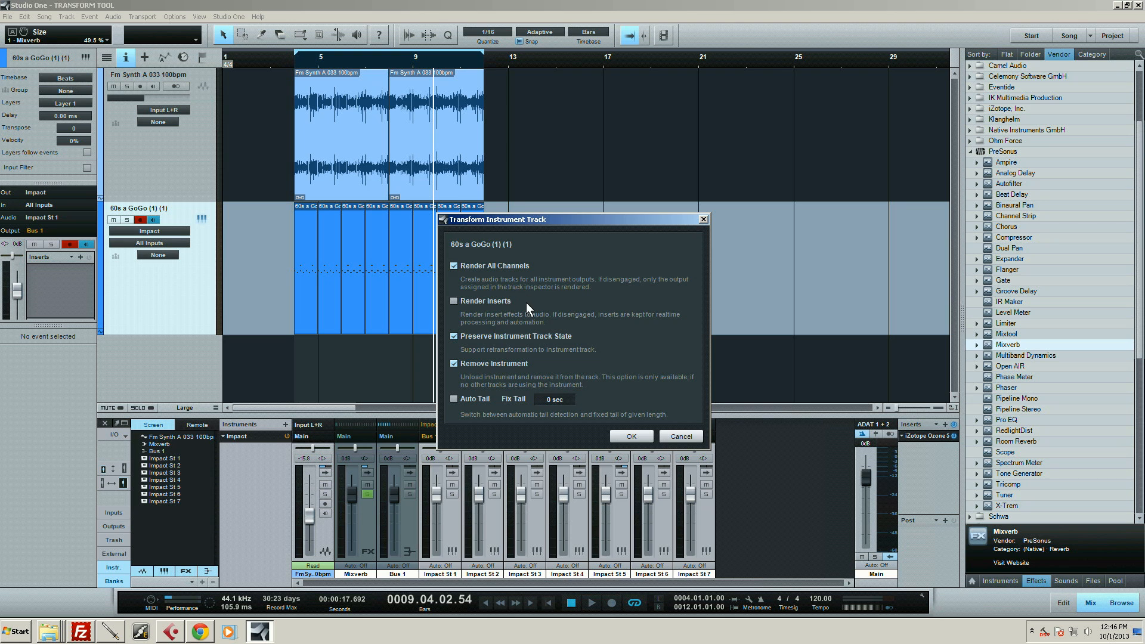
pyautogui.moveTo(537, 310)
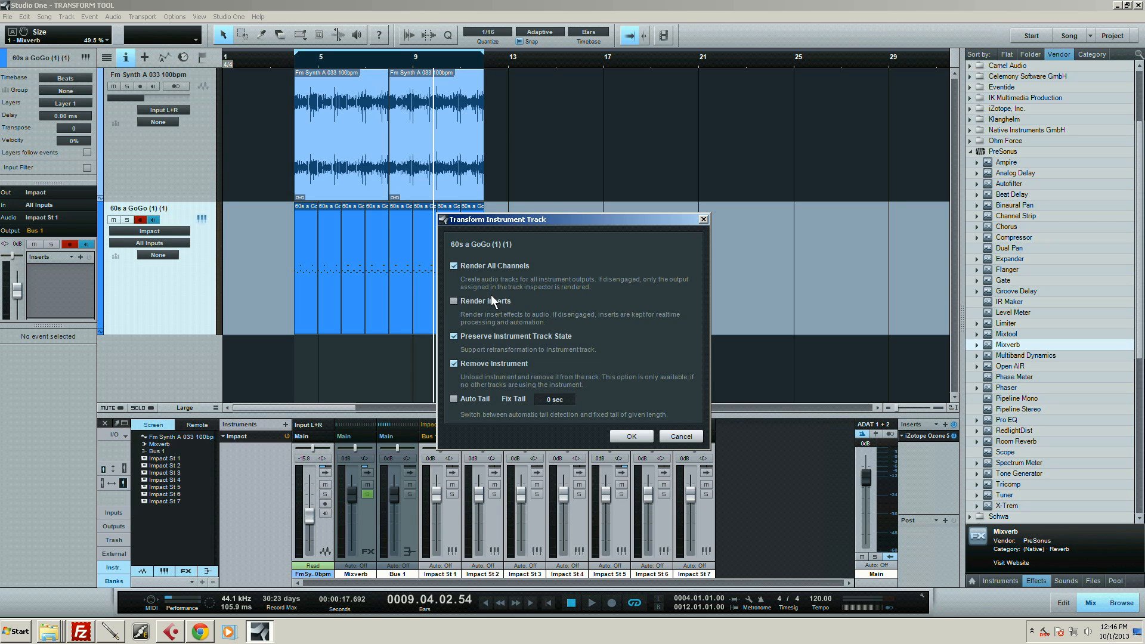
pyautogui.moveTo(523, 307)
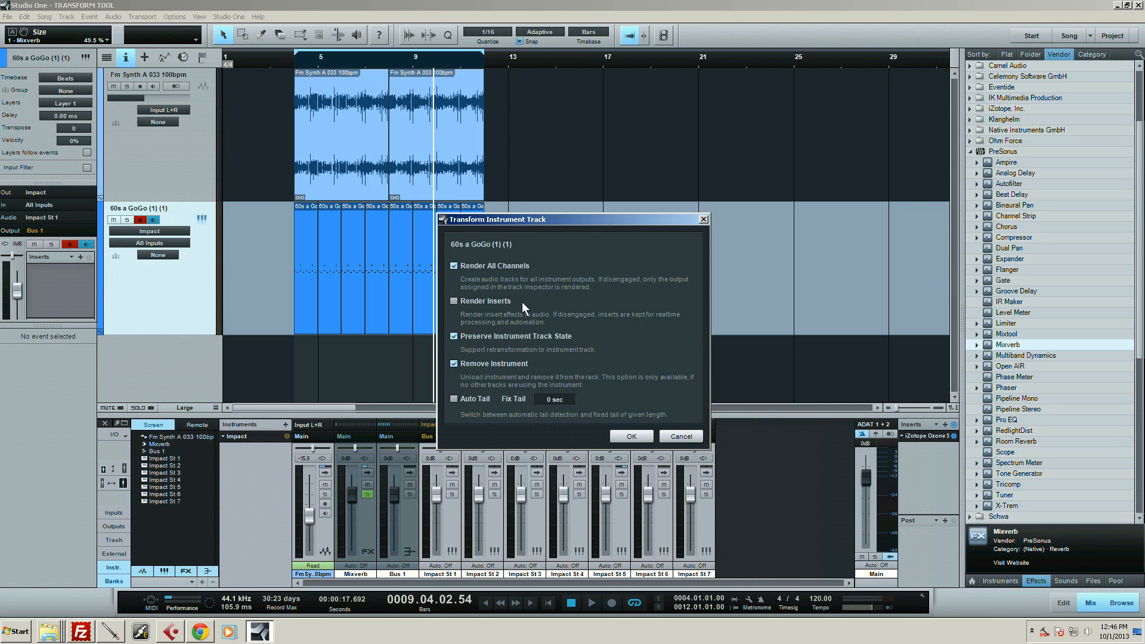
pyautogui.moveTo(454, 309)
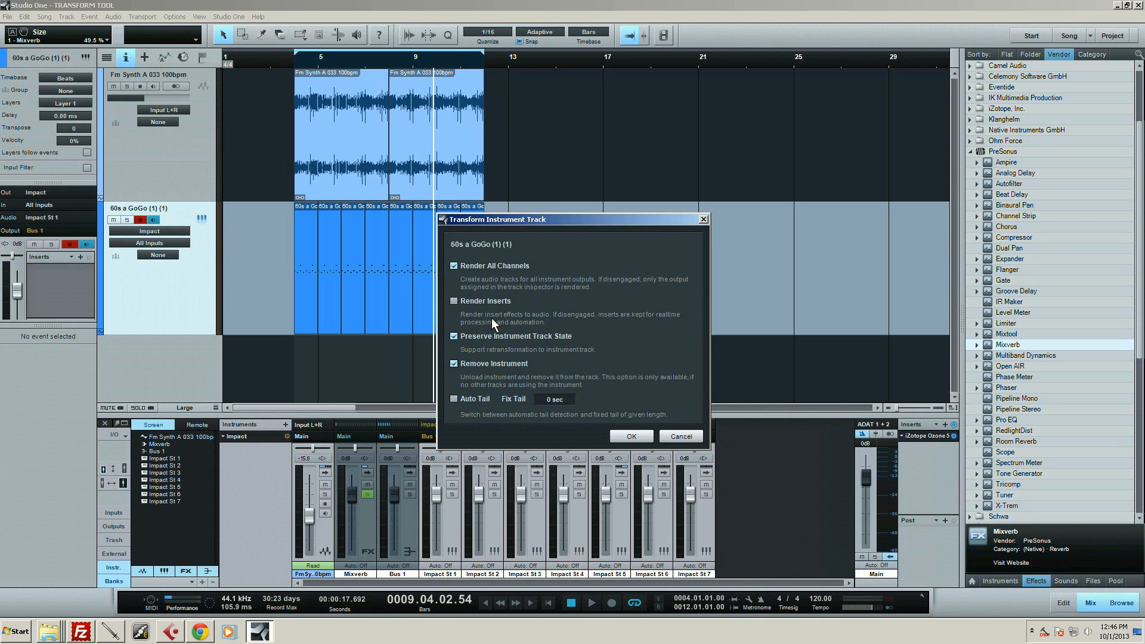
pyautogui.moveTo(472, 344)
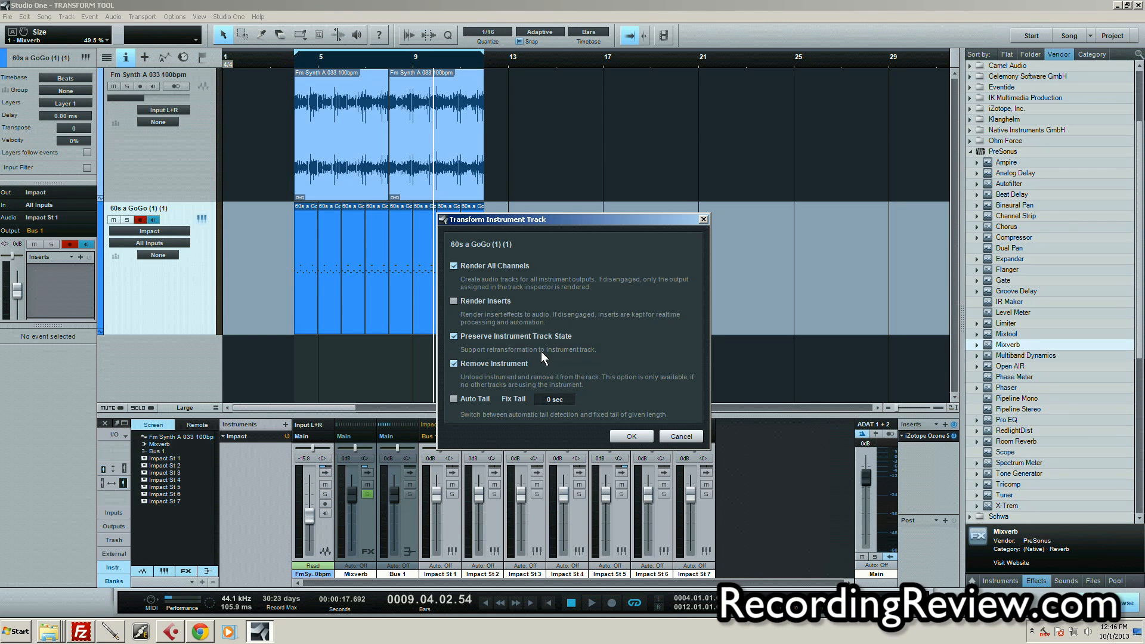
pyautogui.moveTo(533, 363)
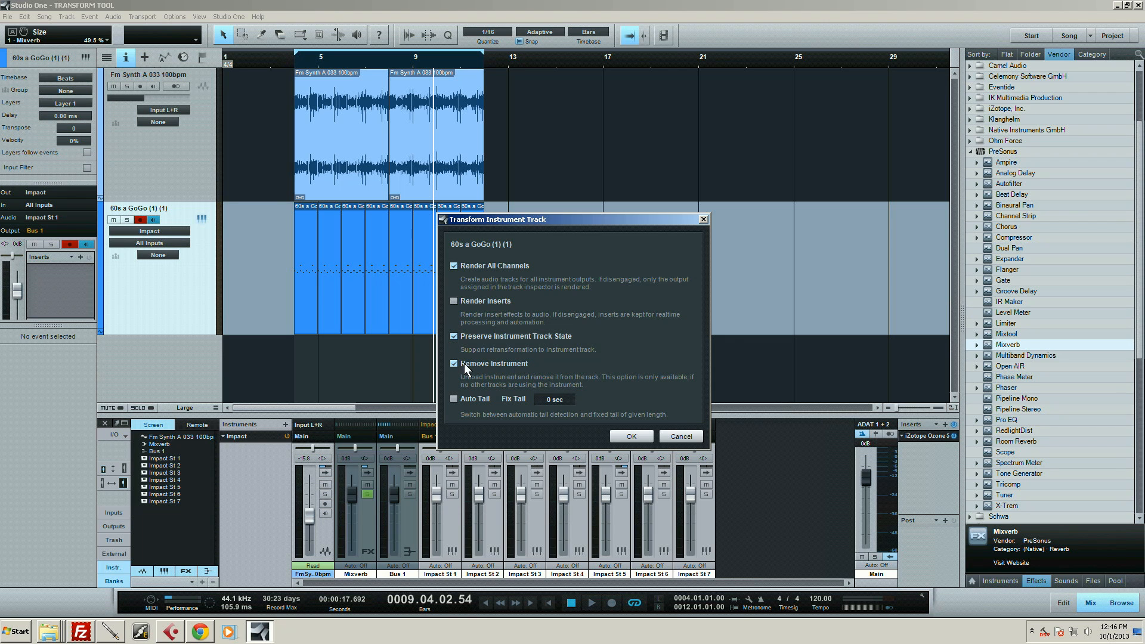
pyautogui.moveTo(488, 367)
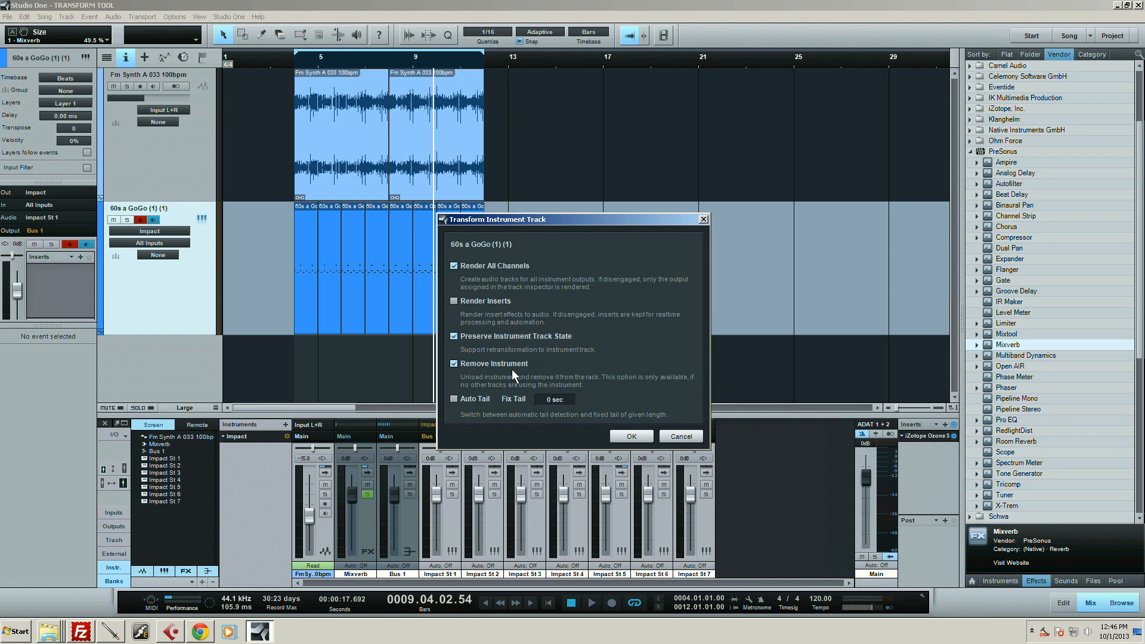
# Confirm rendering all channels with instrument state preserved and instrument removed, inserts not rendered
pyautogui.click(630, 436)
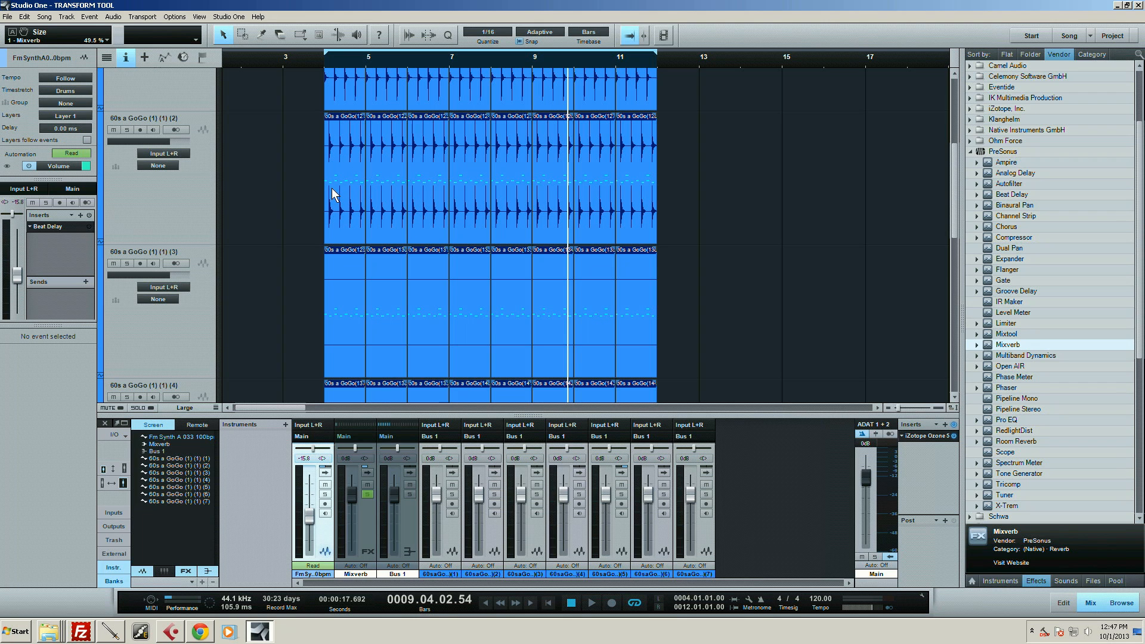
pyautogui.moveTo(347, 197)
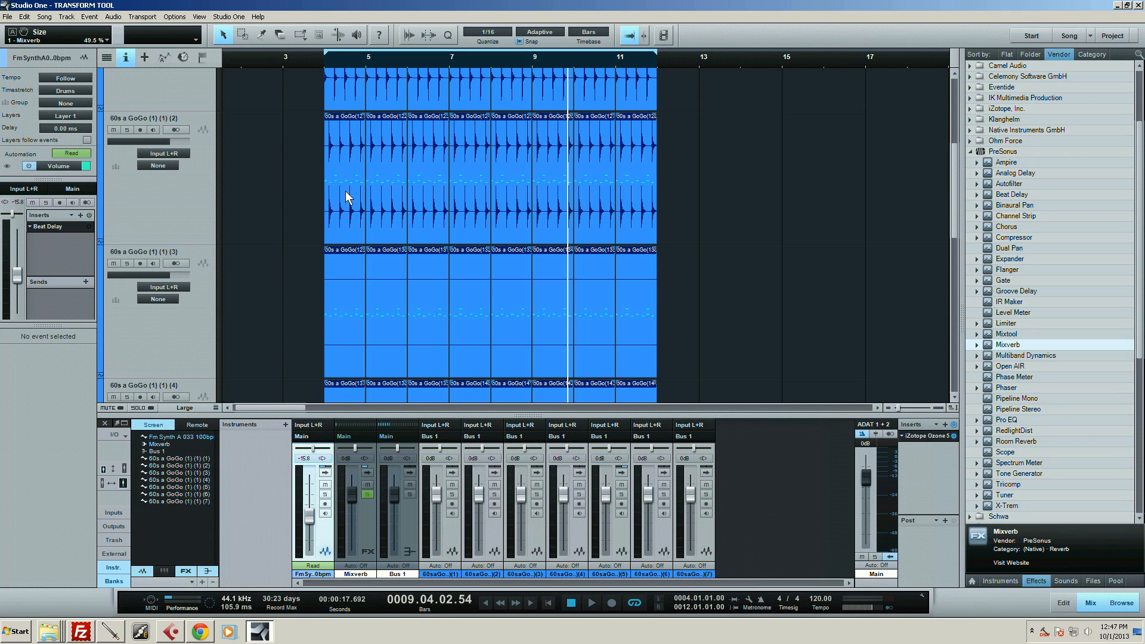
pyautogui.moveTo(314, 221)
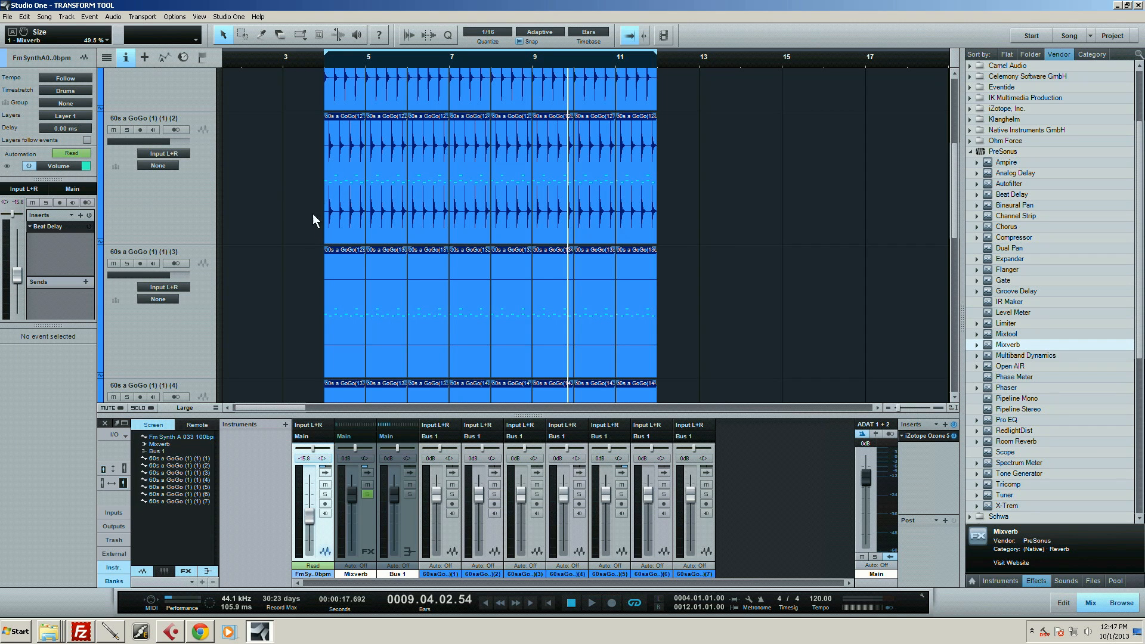
pyautogui.scroll(-3)
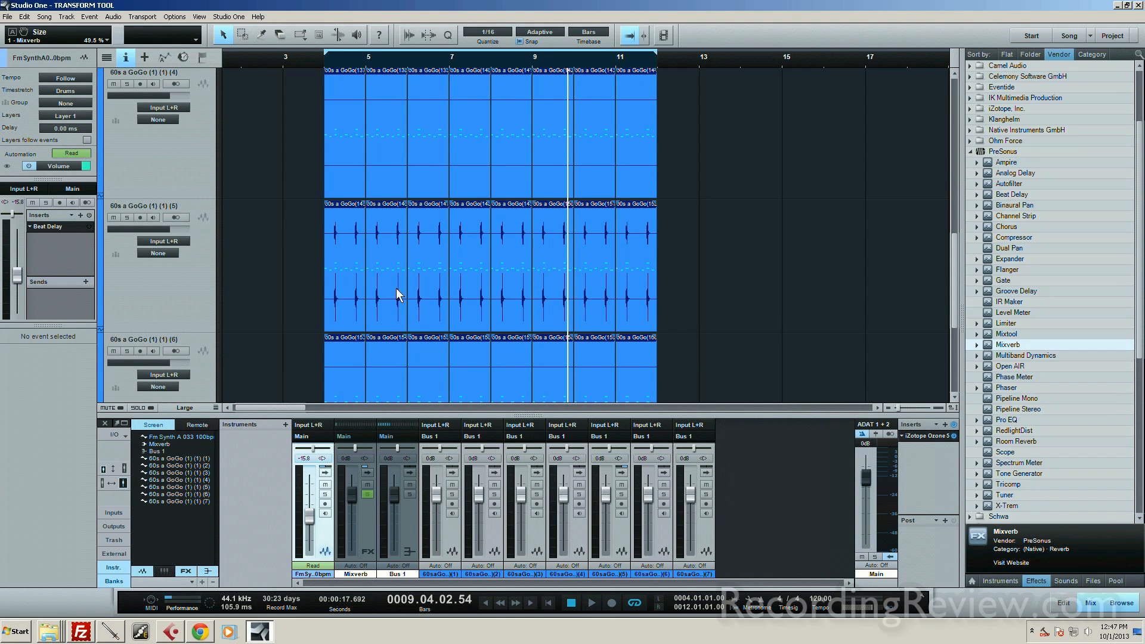
pyautogui.moveTo(389, 298)
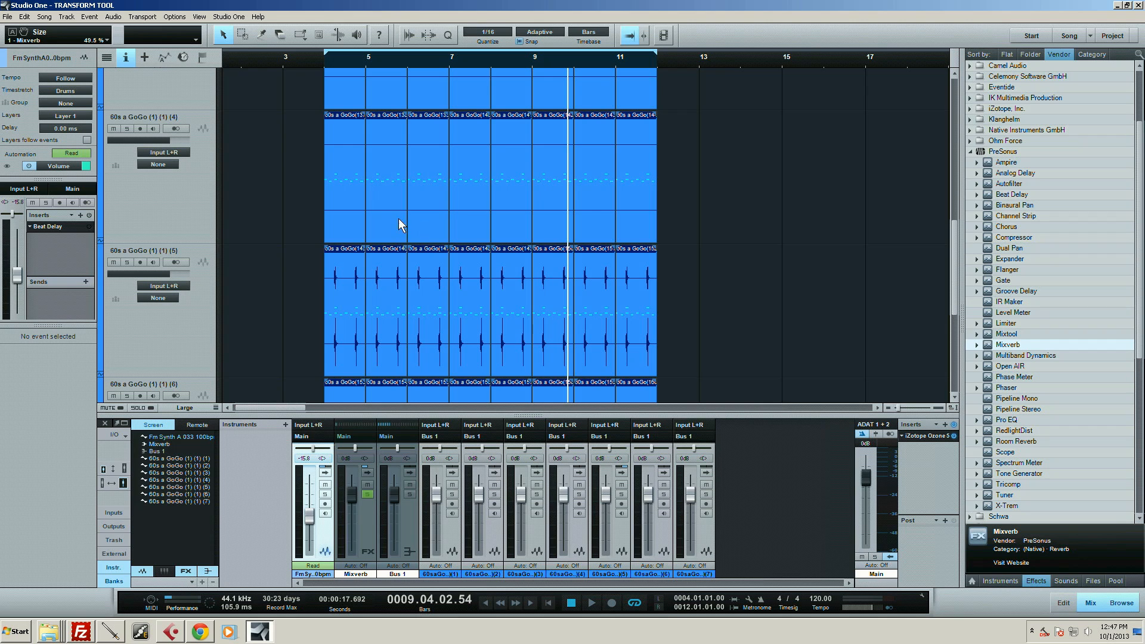
pyautogui.moveTo(565, 360)
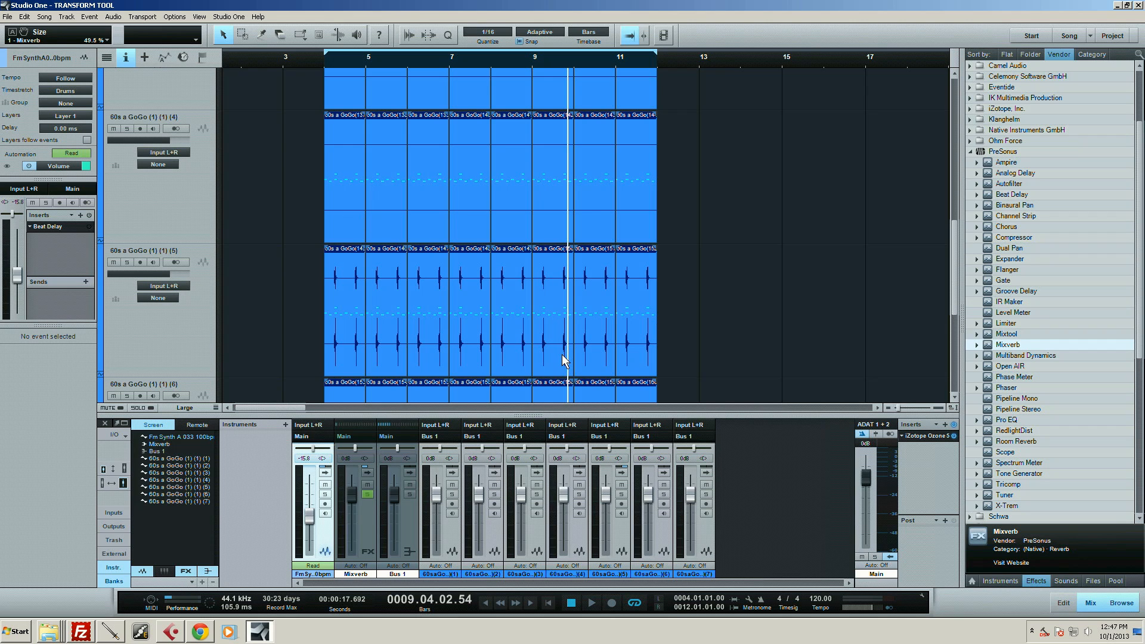
pyautogui.moveTo(548, 276)
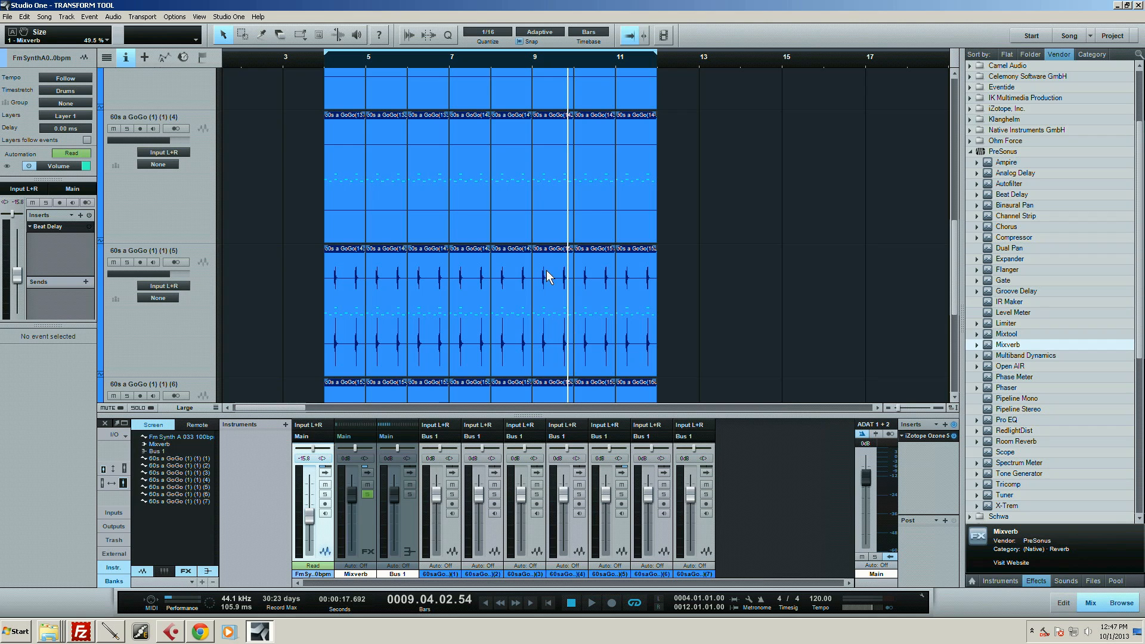
pyautogui.moveTo(533, 319)
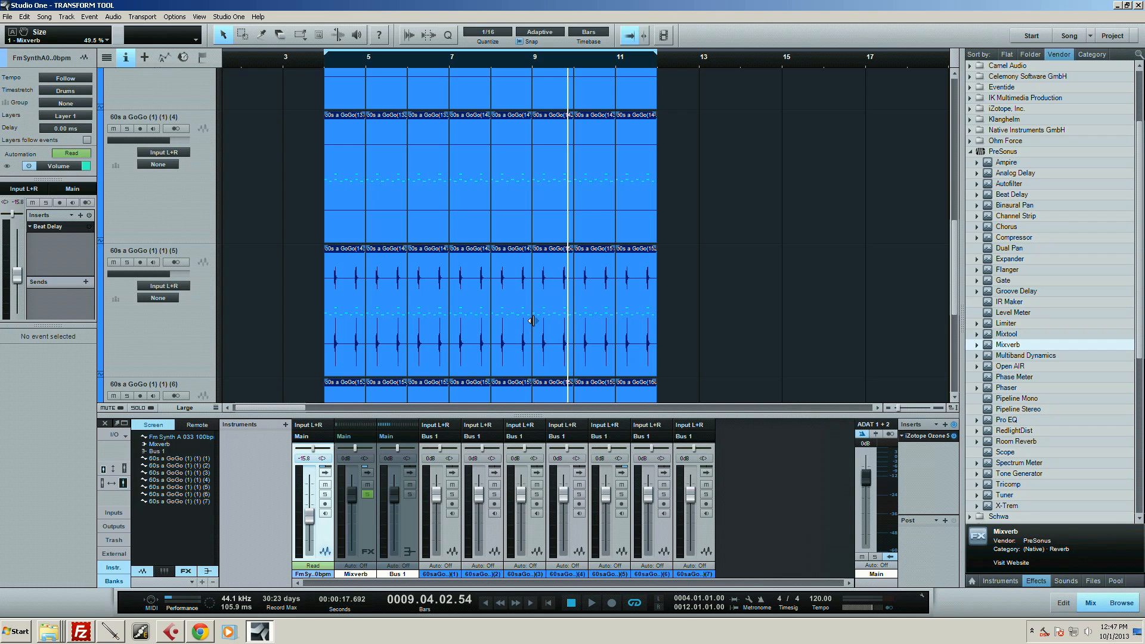
pyautogui.moveTo(344, 77)
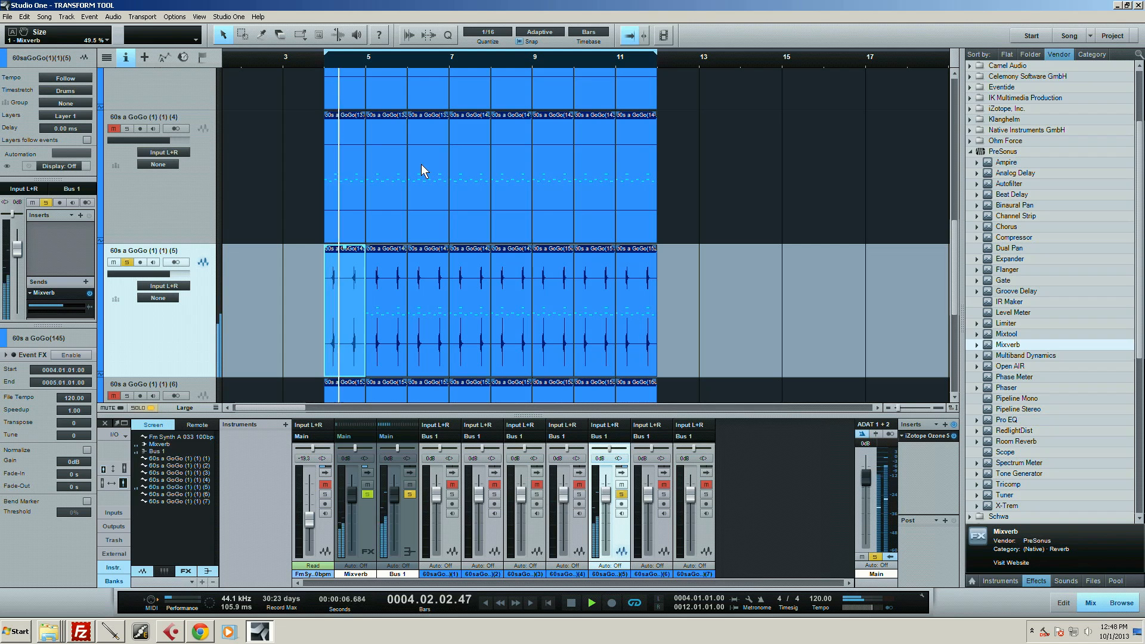
# Select the first snare event on the fifth rendered drum track for Reverse Audio
pyautogui.click(590, 604)
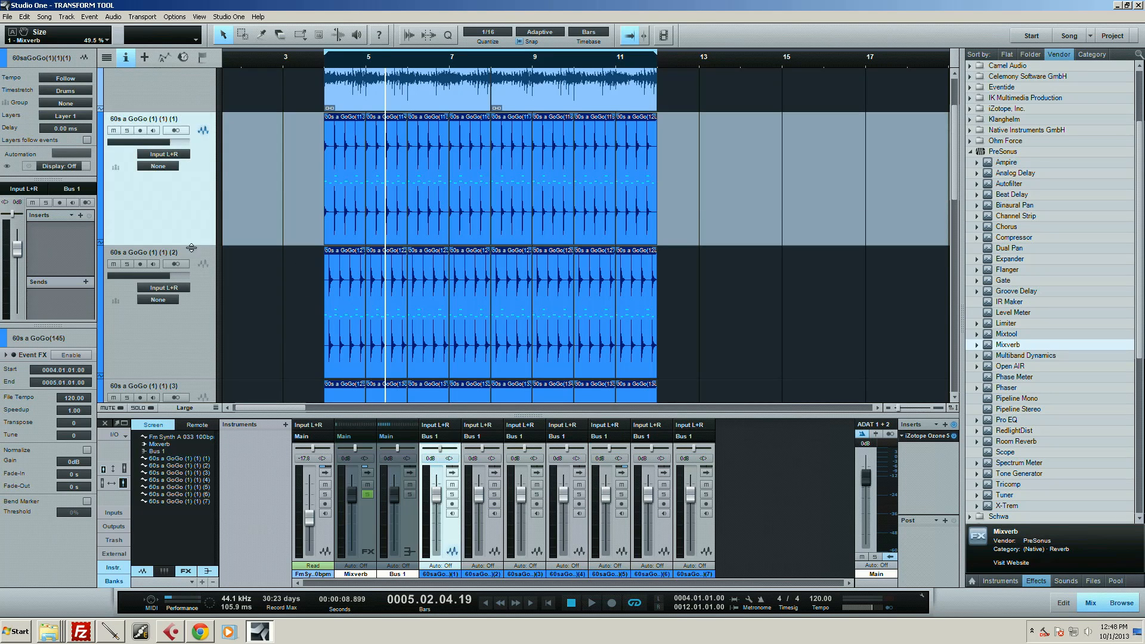
# Transform the rendered drum audio back into the single Impact instrument track with seven outputs
pyautogui.rightClick(176, 214)
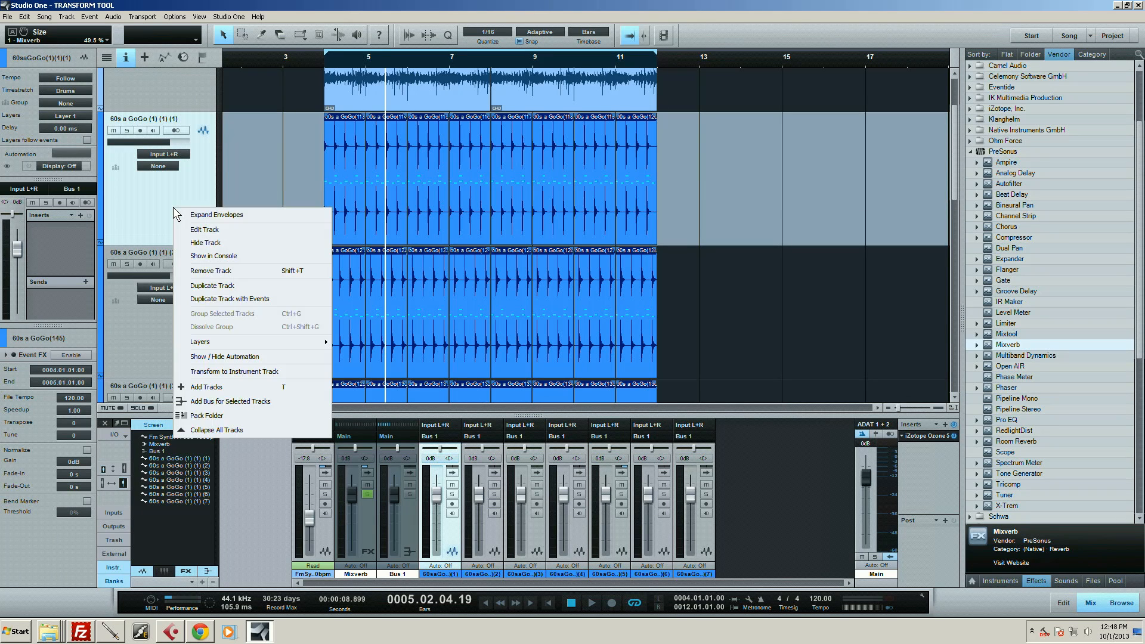
pyautogui.moveTo(229, 375)
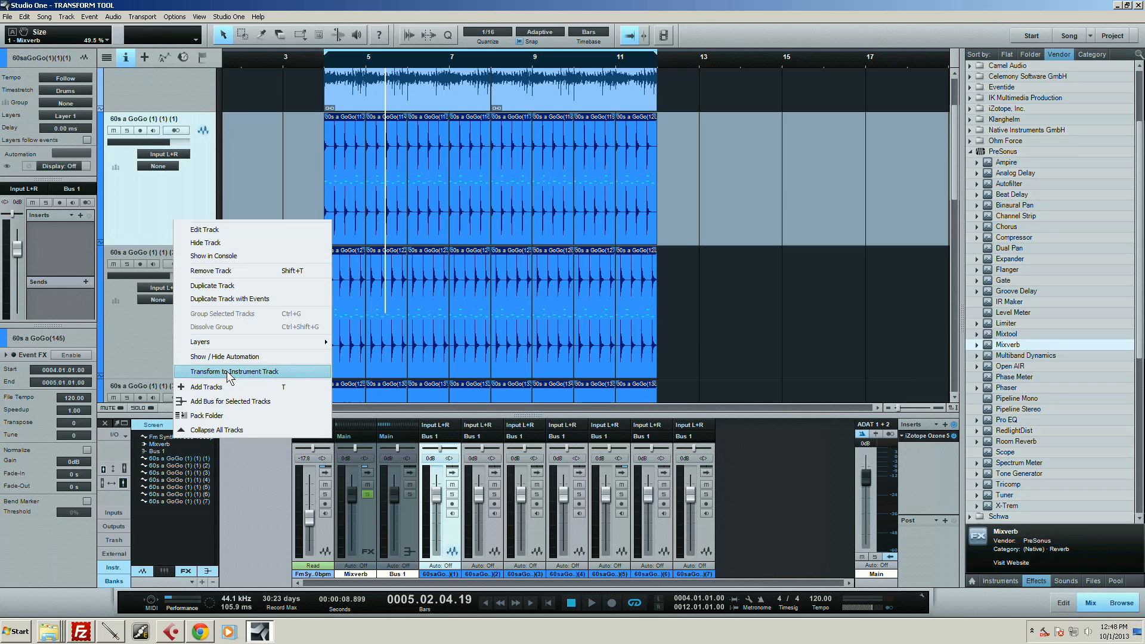
pyautogui.click(235, 371)
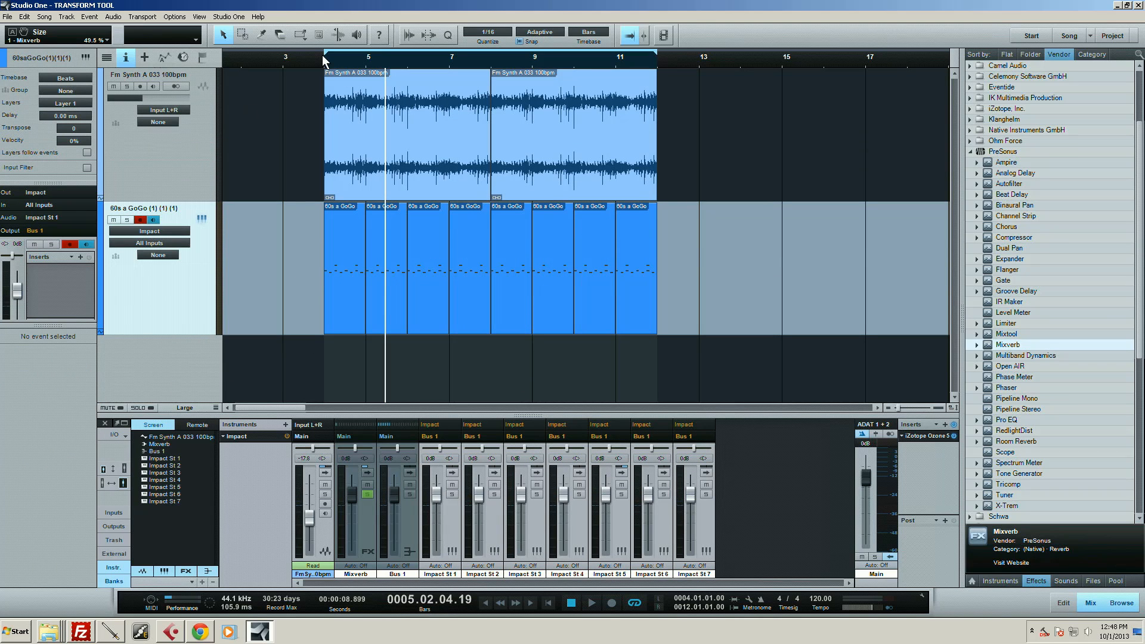